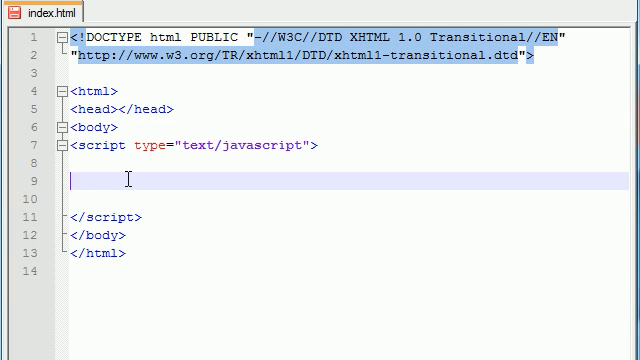
{"action": "mouse_move", "coordinate": [130, 268]}
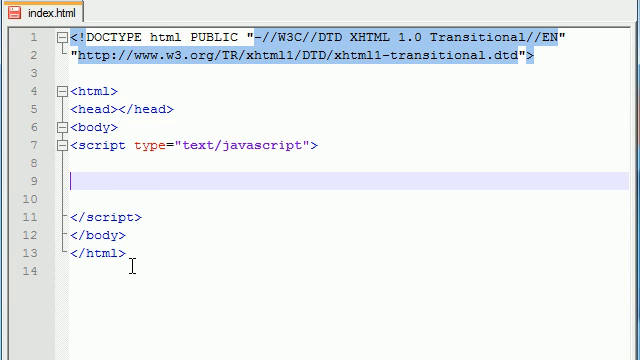
Step: Declare var movies = new Array(); on the empty line inside the script
{"action": "type", "text": "var movi"}
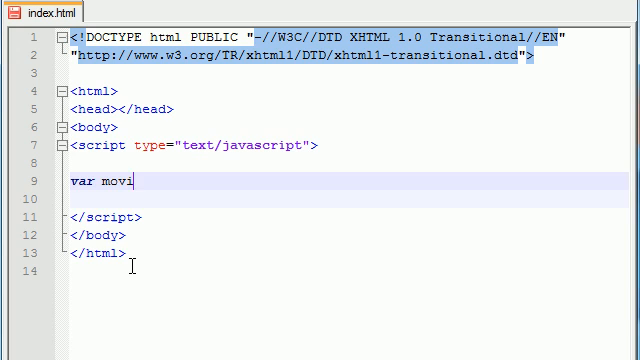
{"action": "type", "text": "es = new"}
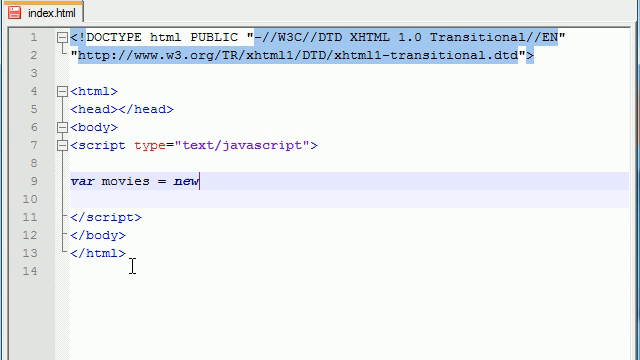
{"action": "type", "text": "Array()"}
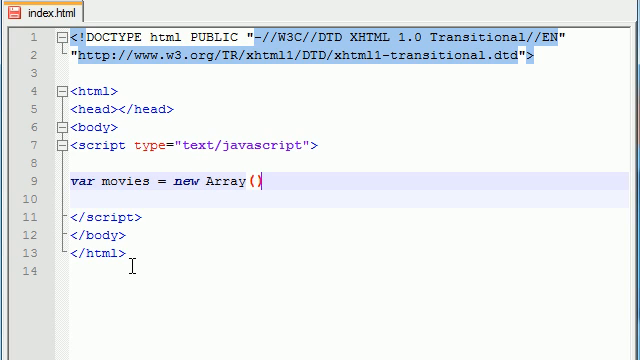
{"action": "type", "text": ";"}
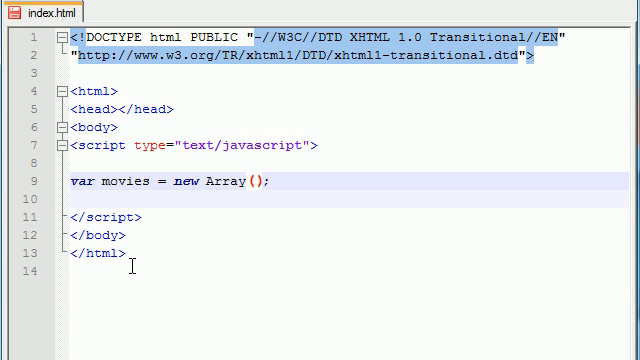
Step: Fill the array with "Avatar", "Good Will Hunting", "Vanilla Sky" and "Fight club"
{"action": "type", "text": "\"Avaa\""}
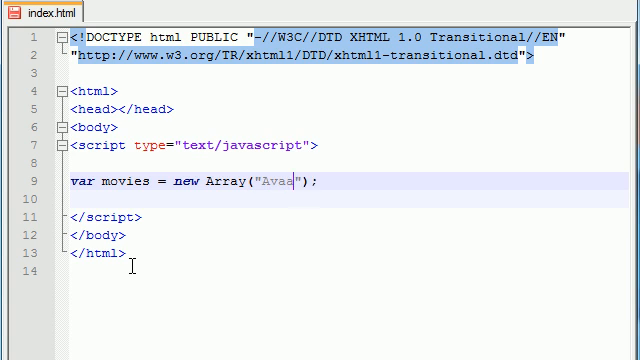
{"action": "type", "text": "tar"}
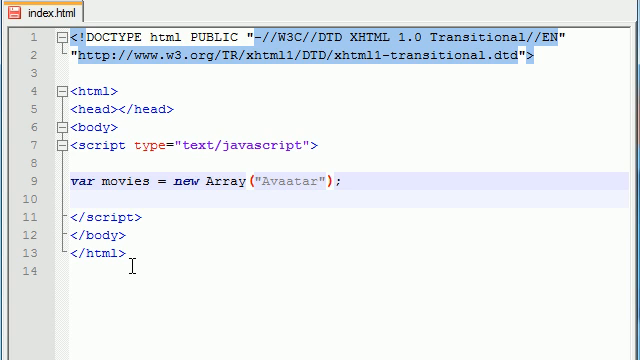
{"action": "type", "text": ", \"\""}
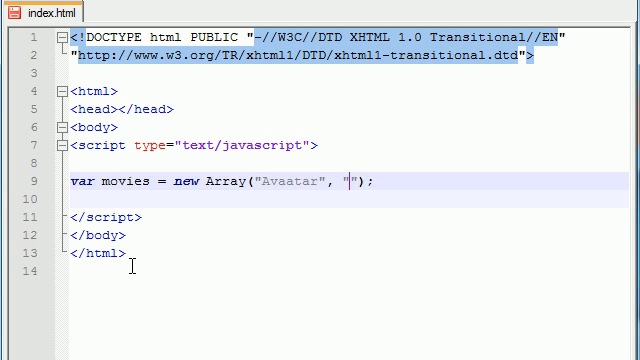
{"action": "type", "text": "Good Will"}
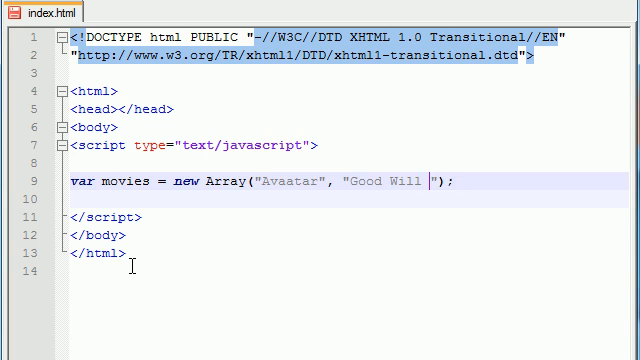
{"action": "type", "text": "Hunting\","}
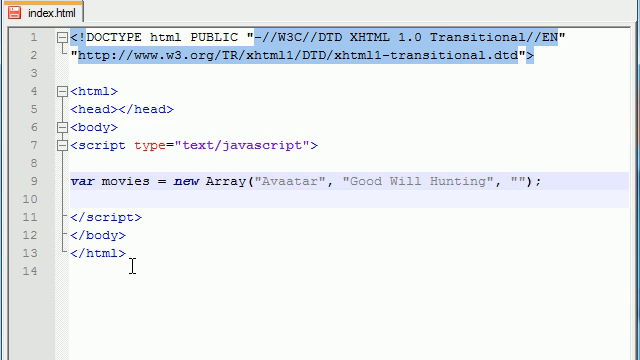
{"action": "type", "text": "Vanilla Sky"}
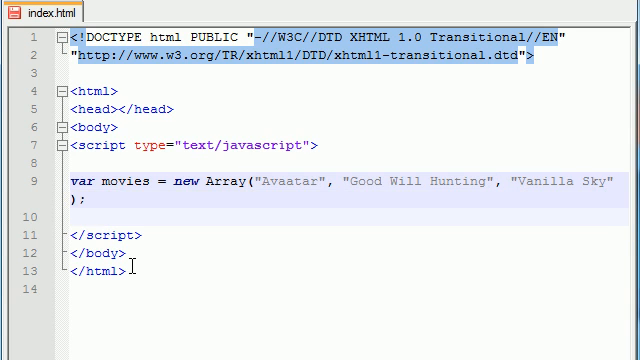
{"action": "type", "text": ", \"\""}
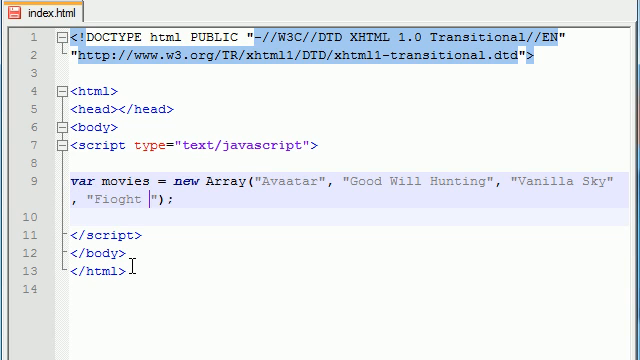
{"action": "key", "text": "Backspace"}
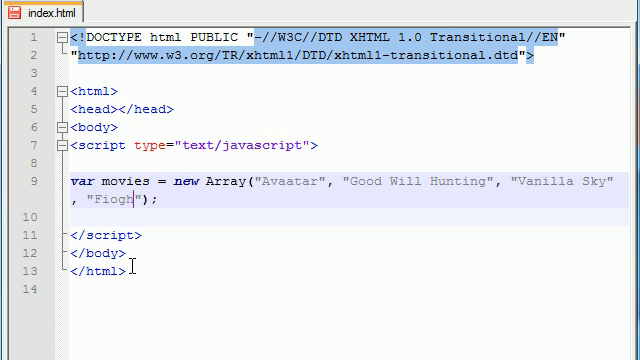
{"action": "type", "text": "ight club"}
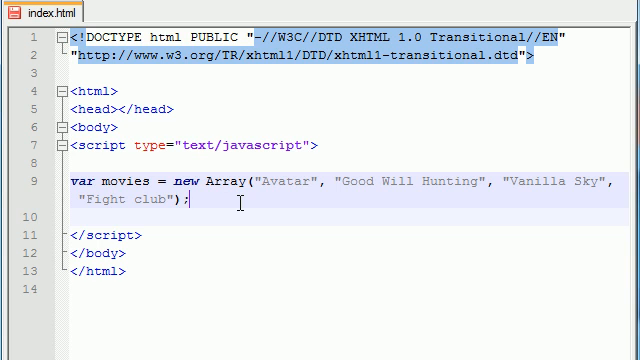
Step: Add var string1 = movies.join(); on a new line below the array
{"action": "key", "text": "enter"}
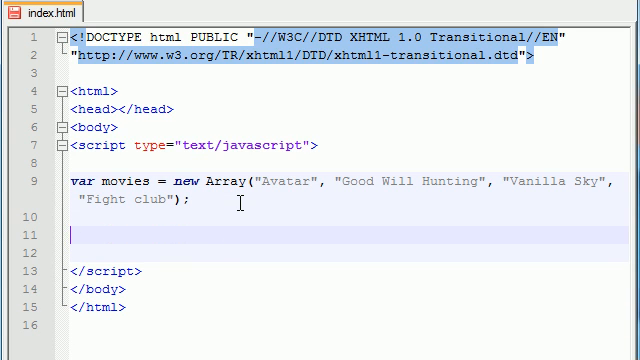
{"action": "type", "text": "var string"}
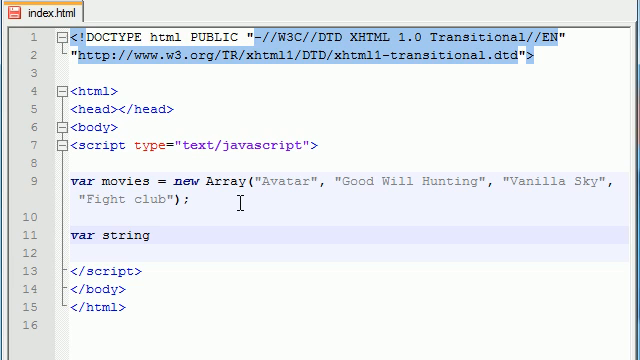
{"action": "type", "text": "1 ="}
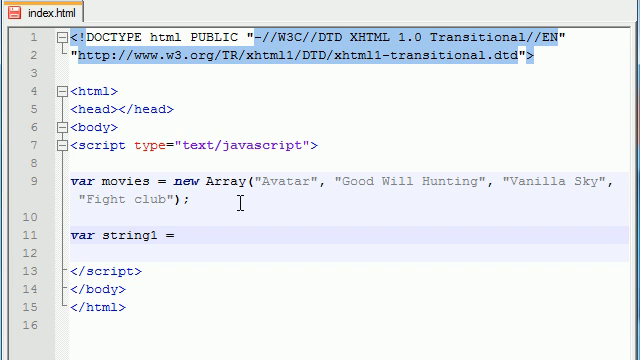
{"action": "type", "text": "movies"}
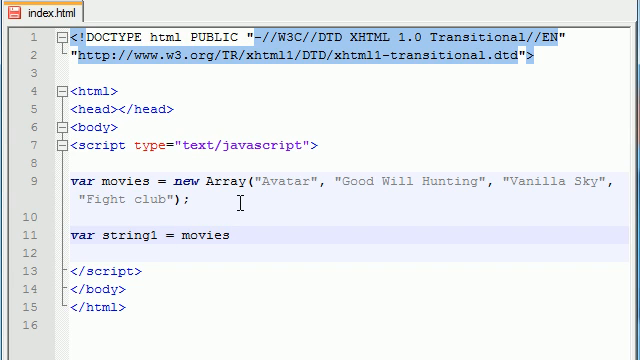
{"action": "type", "text": "."}
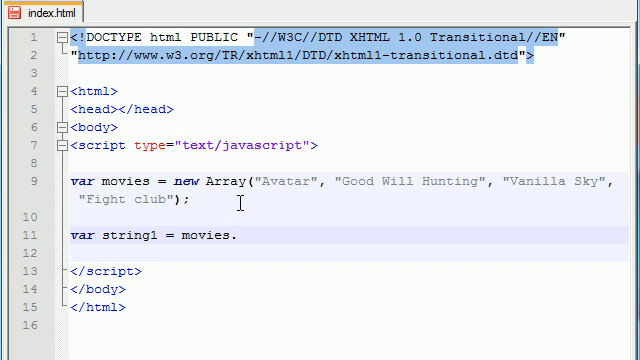
{"action": "type", "text": "join"}
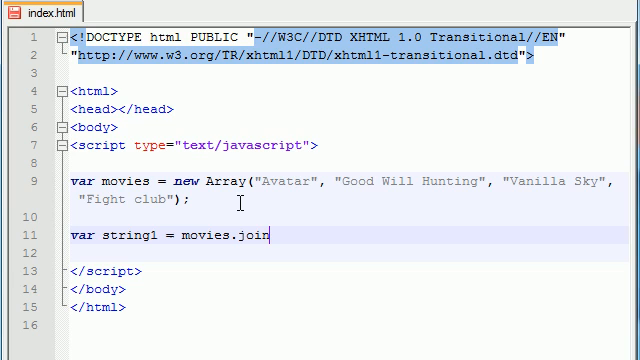
{"action": "type", "text": "();"}
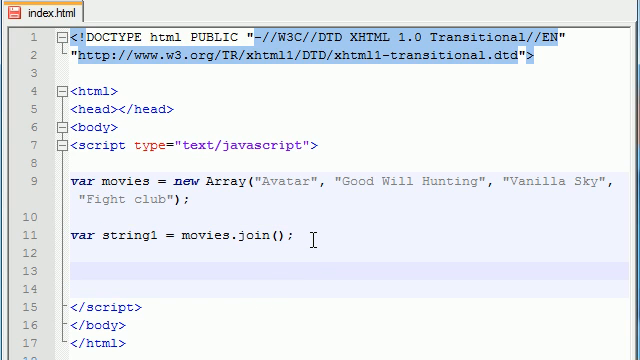
Step: Add document.write(string1); to print the joined movie list
{"action": "type", "text": "document."}
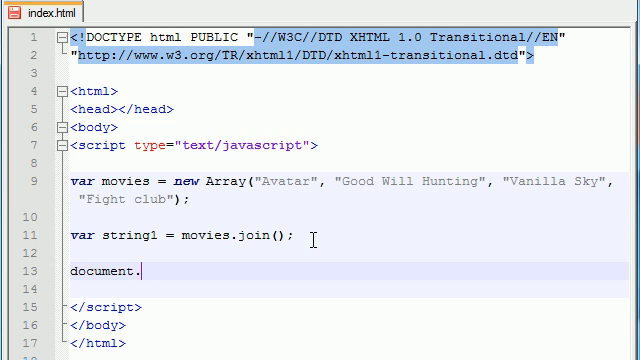
{"action": "type", "text": "write()"}
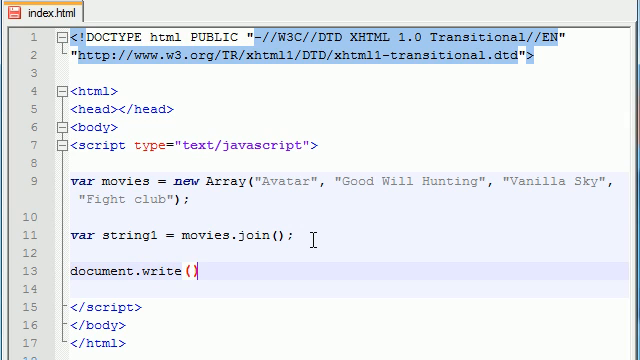
{"action": "type", "text": "s"}
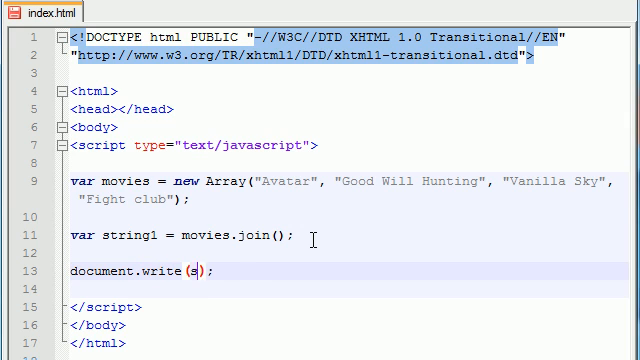
{"action": "type", "text": "tring1"}
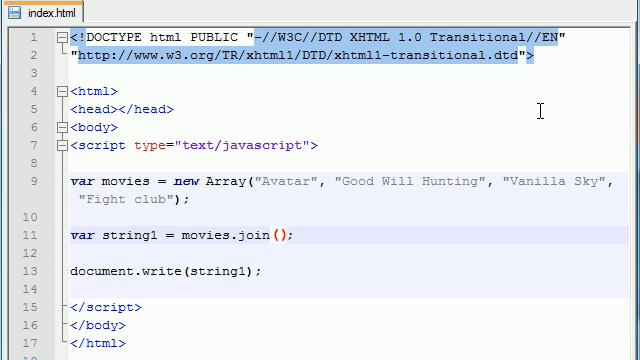
Step: Edit the script so only the four-movie array declaration remains
{"action": "type", "text": "\" \""}
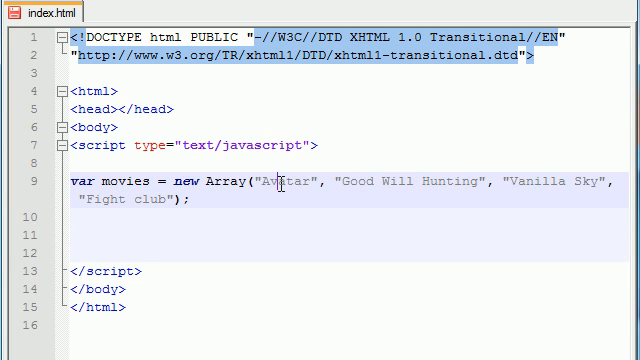
Step: Add document.write(movies[3] + "<br />"); below the movies array
{"action": "double_click", "coordinate": [529, 184]}
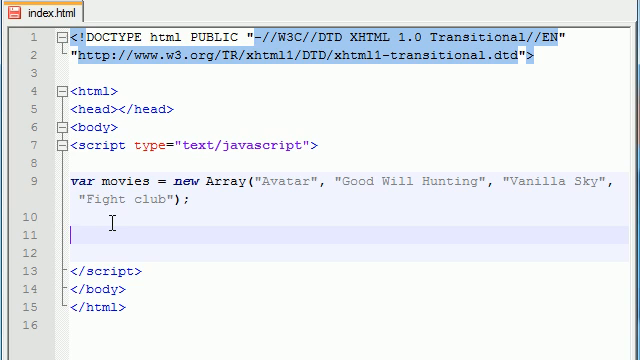
{"action": "type", "text": "document"}
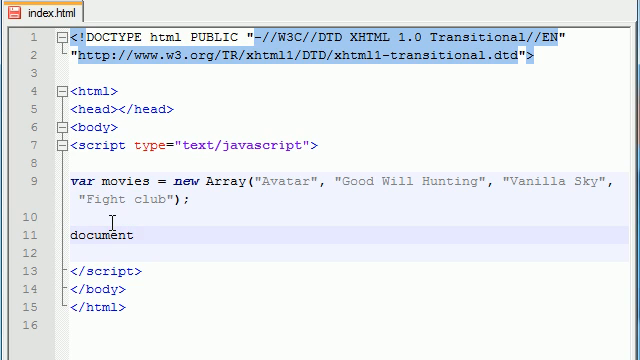
{"action": "type", "text": ".write();"}
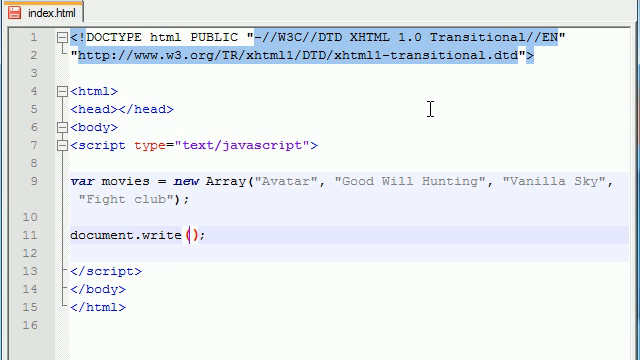
{"action": "type", "text": "movies"}
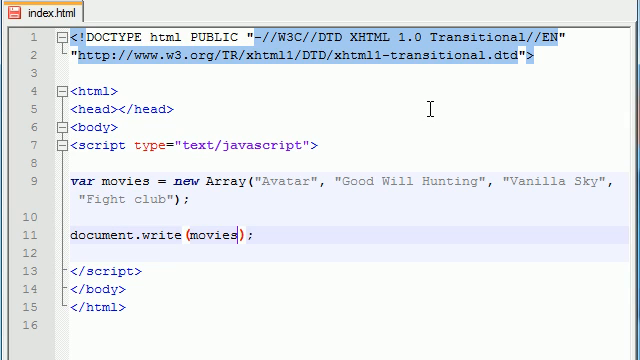
{"action": "type", "text": "[3]"}
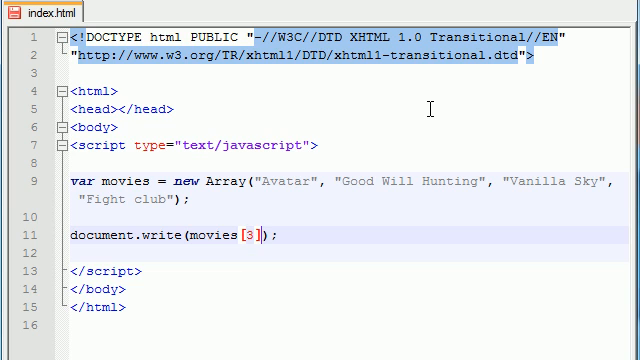
{"action": "type", "text": "+ \"\""}
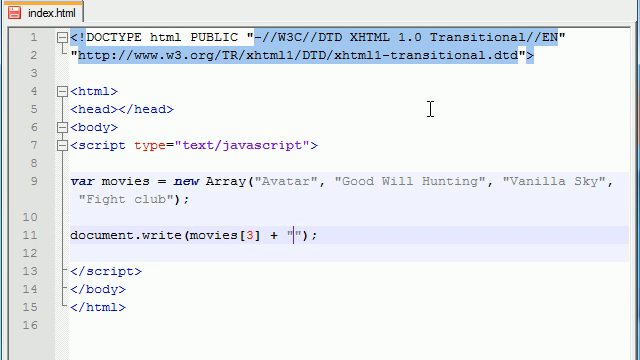
{"action": "type", "text": "<br >"}
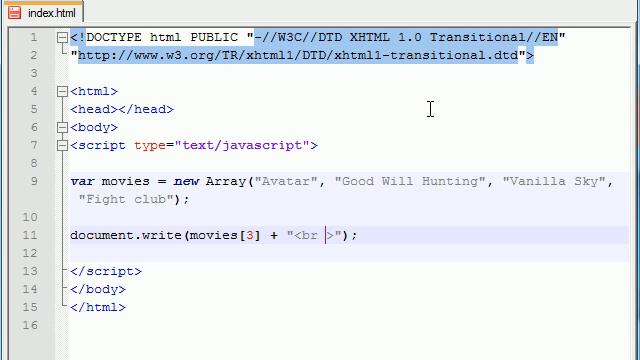
{"action": "type", "text": "/"}
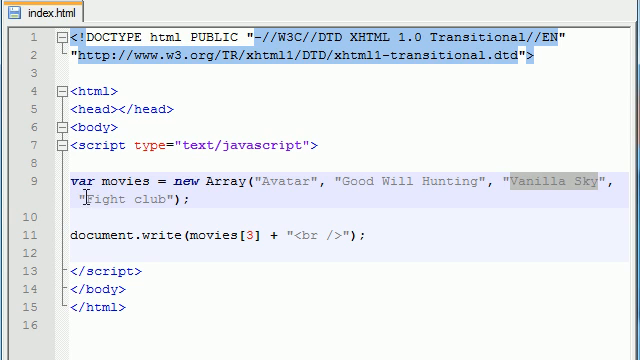
Step: Add movies.pop(); after the write statement to drop the last title
{"action": "left_click", "coordinate": [130, 205]}
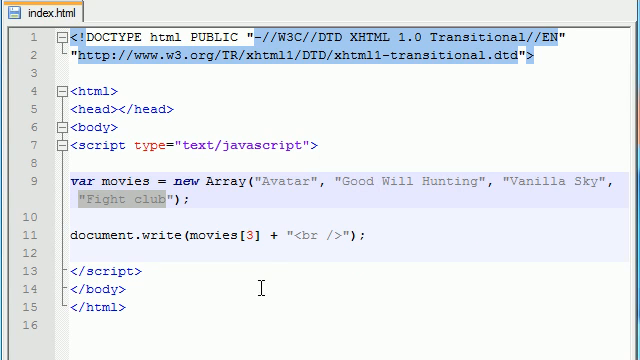
{"action": "type", "text": "mo"}
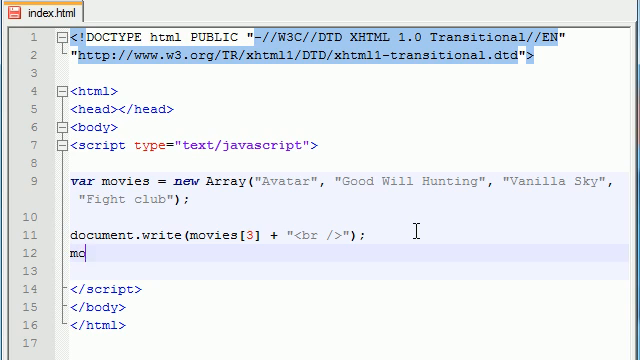
{"action": "type", "text": "v"}
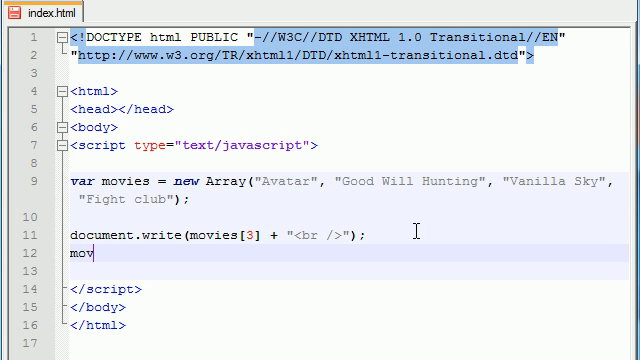
{"action": "type", "text": "ies.pop"}
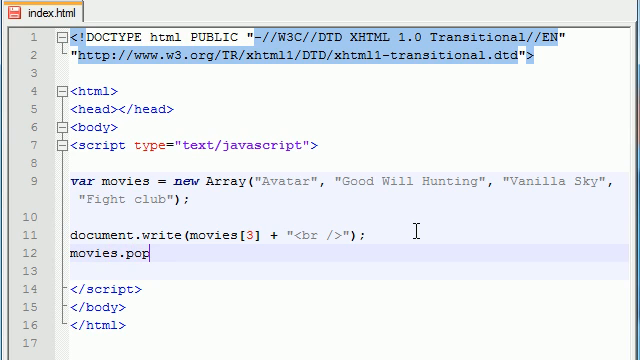
{"action": "type", "text": "();"}
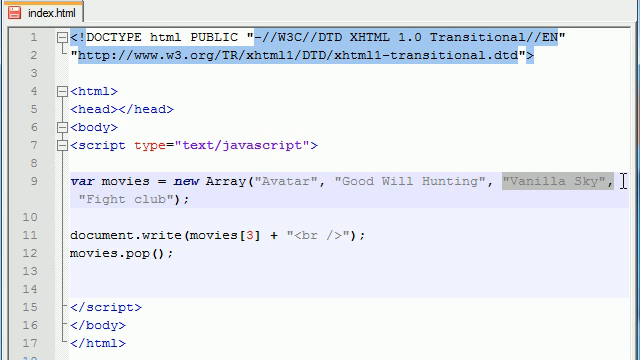
Step: Add document.write(movies[3]); after the pop, followed by a second movies.pop();
{"action": "left_click", "coordinate": [155, 256]}
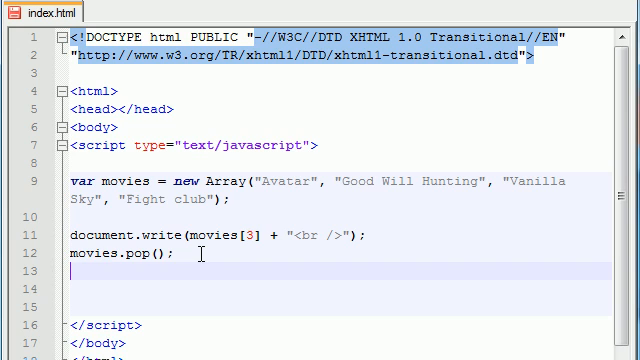
{"action": "type", "text": "document.w"}
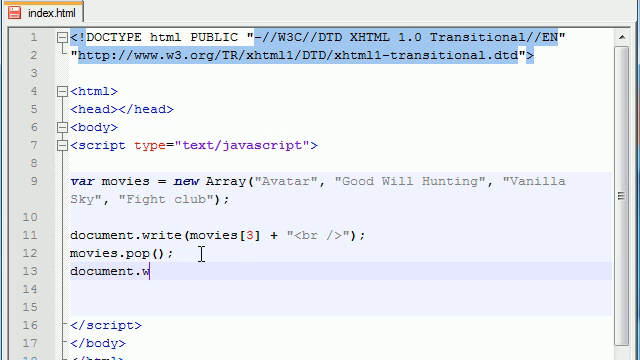
{"action": "type", "text": "rite()"}
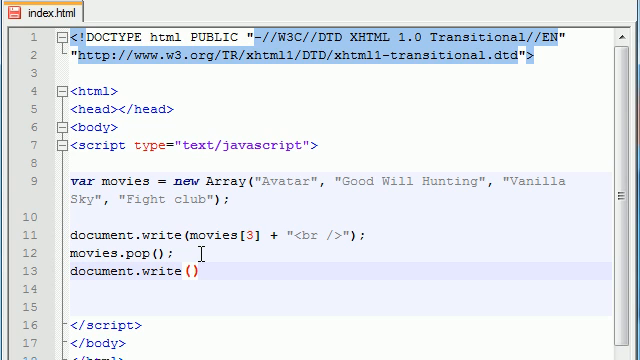
{"action": "type", "text": "movies[3"}
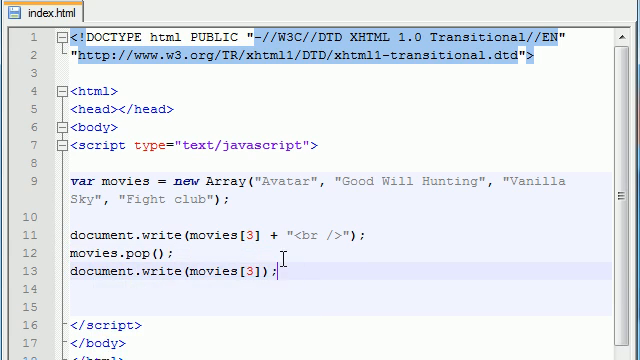
{"action": "type", "text": "movies.pop();"}
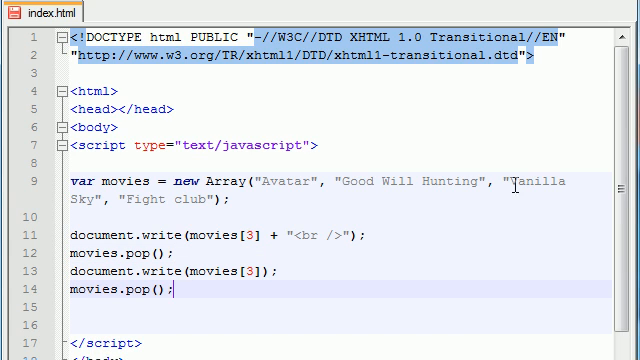